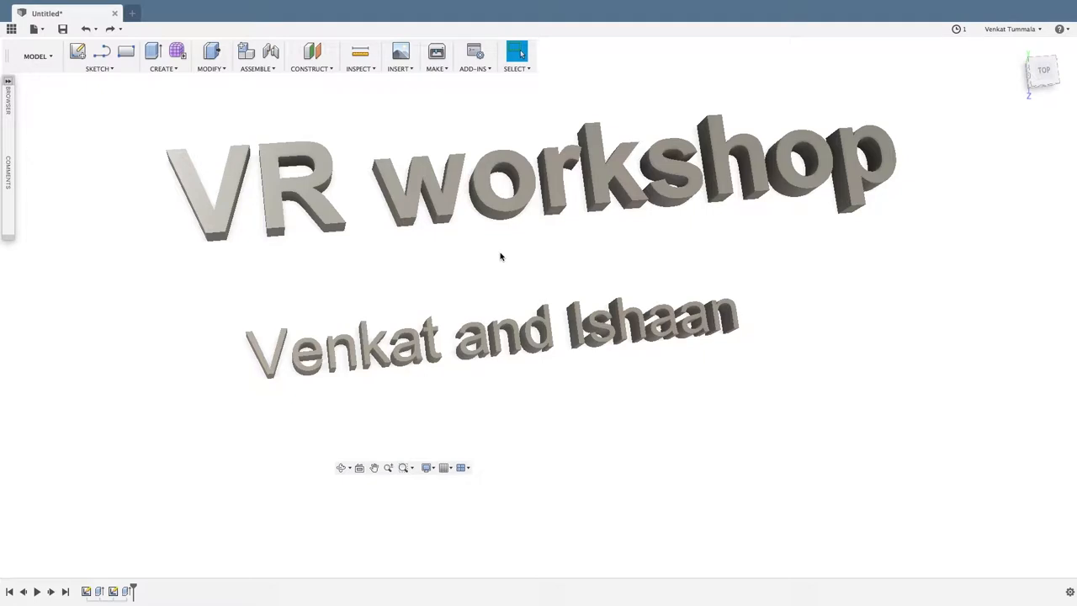
pyautogui.moveTo(559, 244)
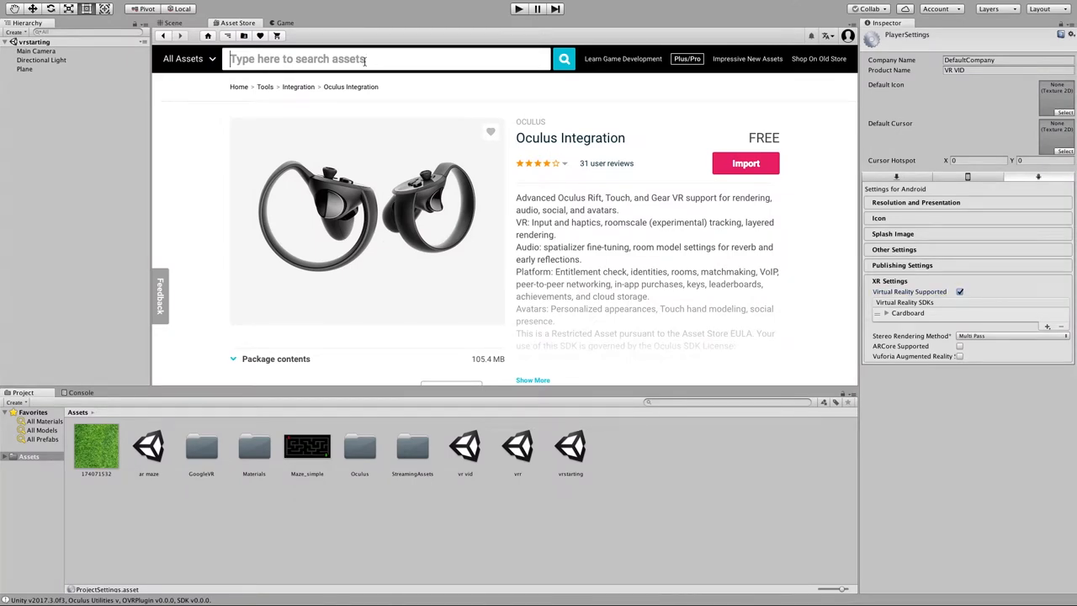
# - Search 'oculus' and view the Oculus Integration asset page
pyautogui.write('oculus')
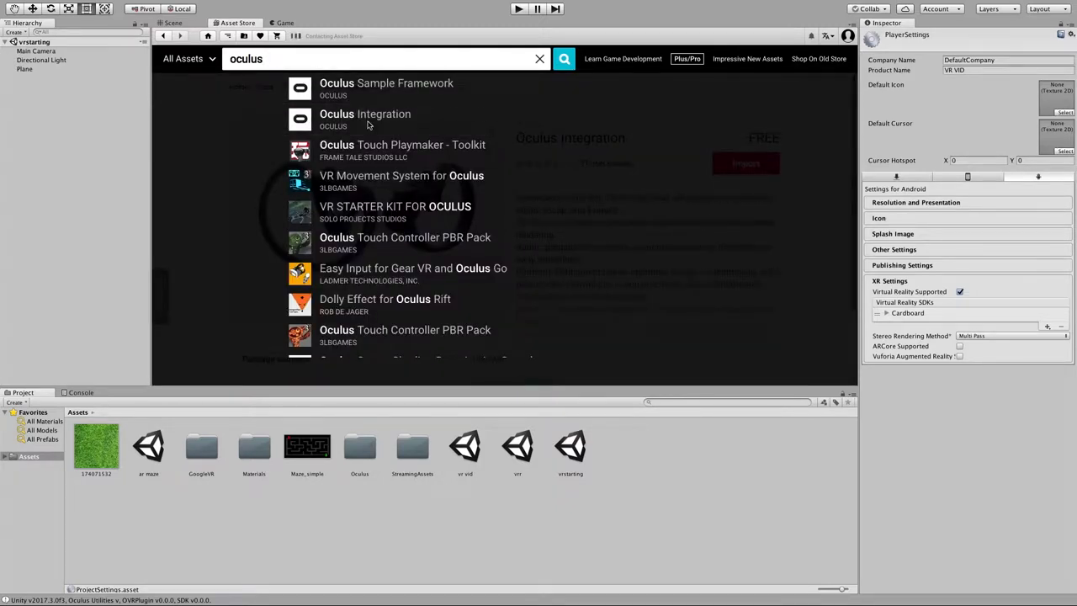
pyautogui.click(363, 115)
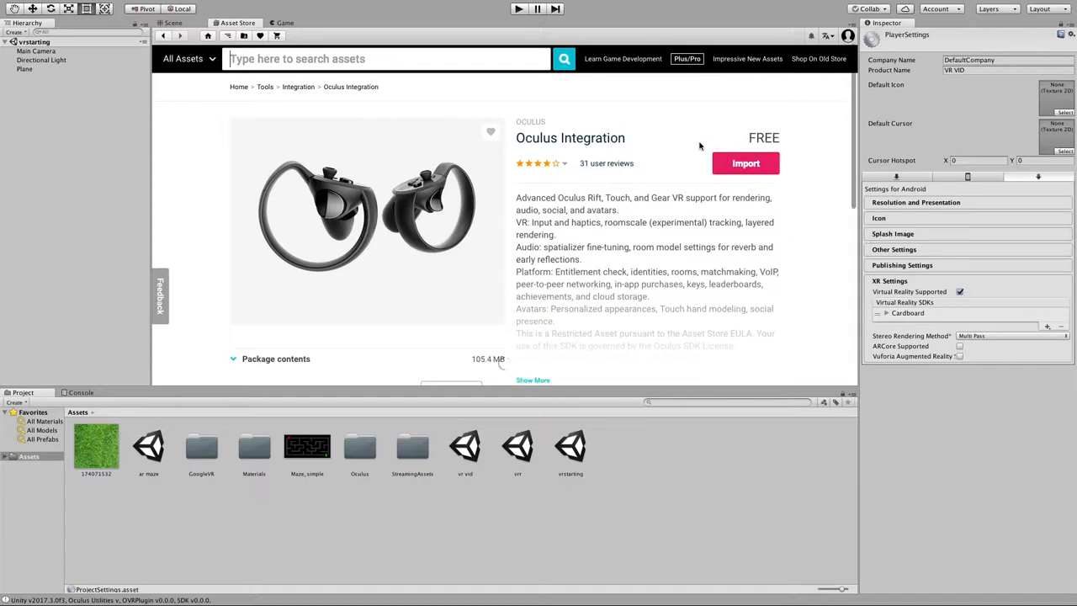
pyautogui.click(91, 7)
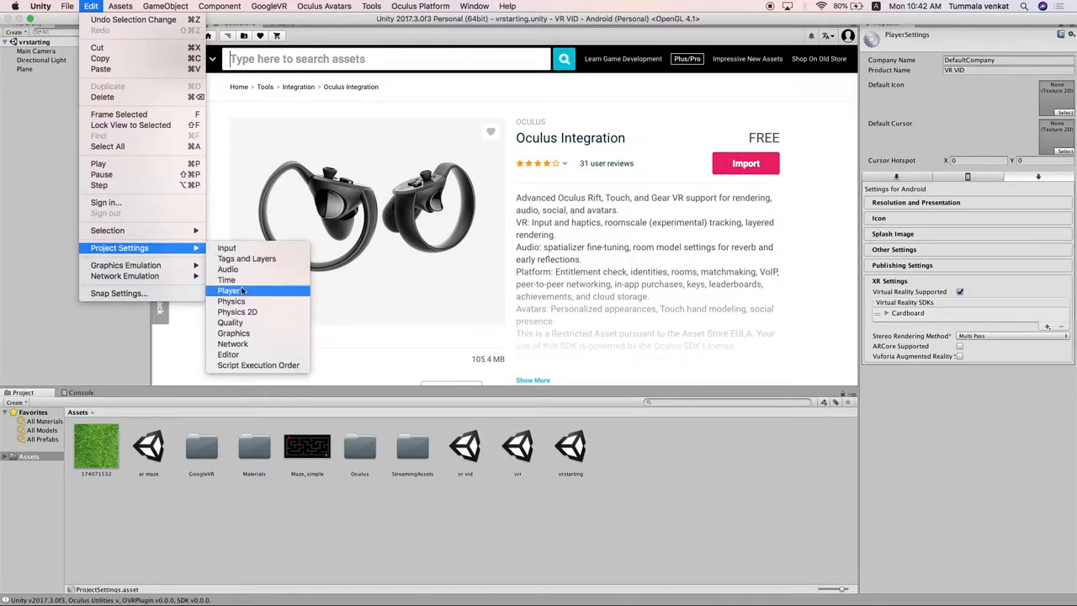
# - Review the project's player settings for VR support, selecting the Cardboard VR SDK
pyautogui.click(228, 289)
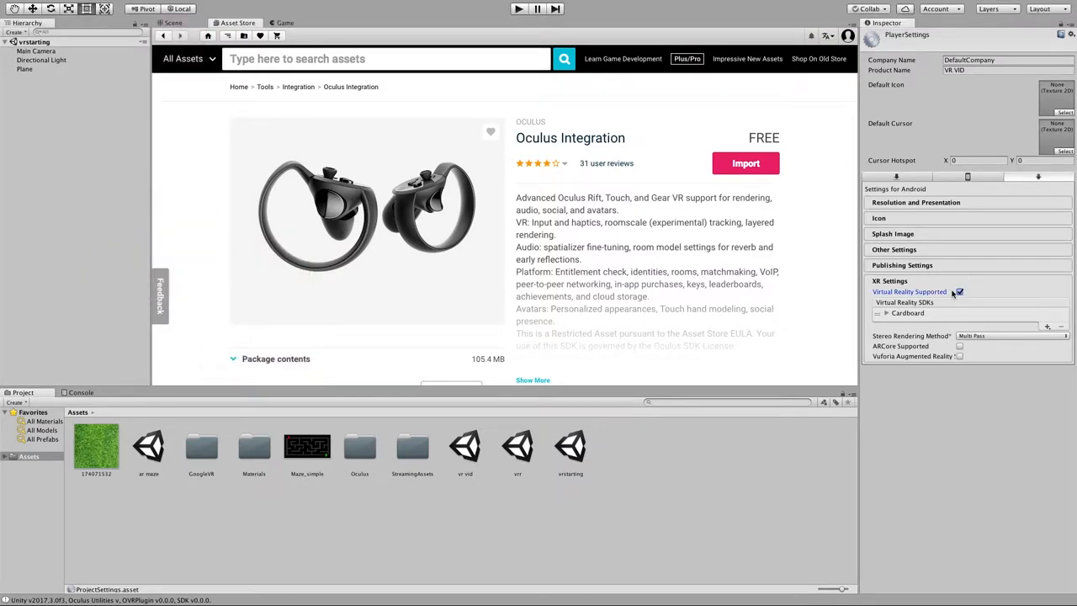
pyautogui.click(907, 313)
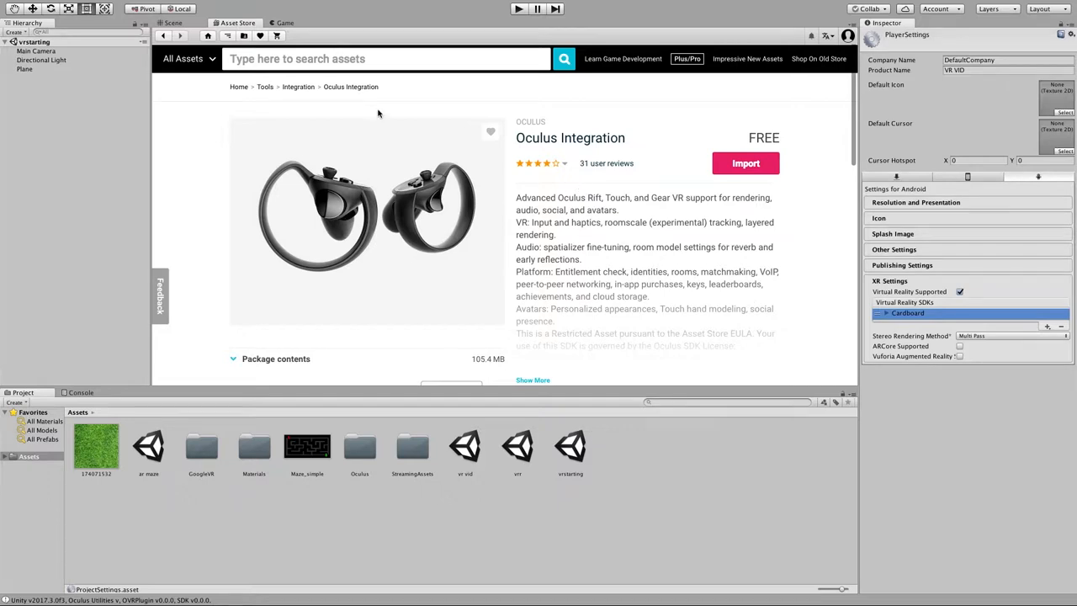
pyautogui.click(172, 24)
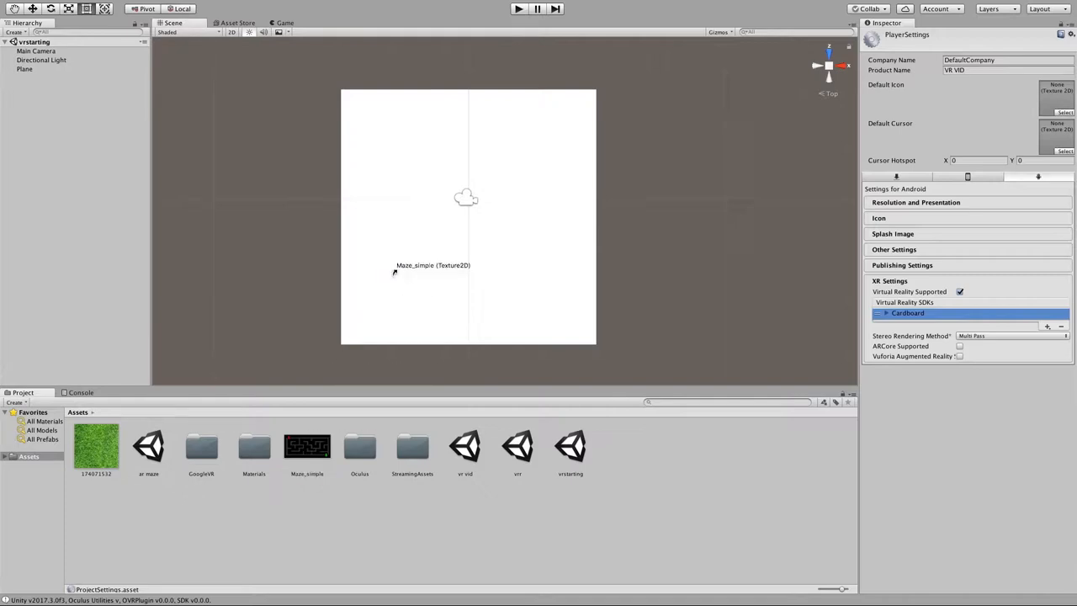
# - Apply the Maze_simple texture to the plane and add a cube to the scene
pyautogui.click(165, 7)
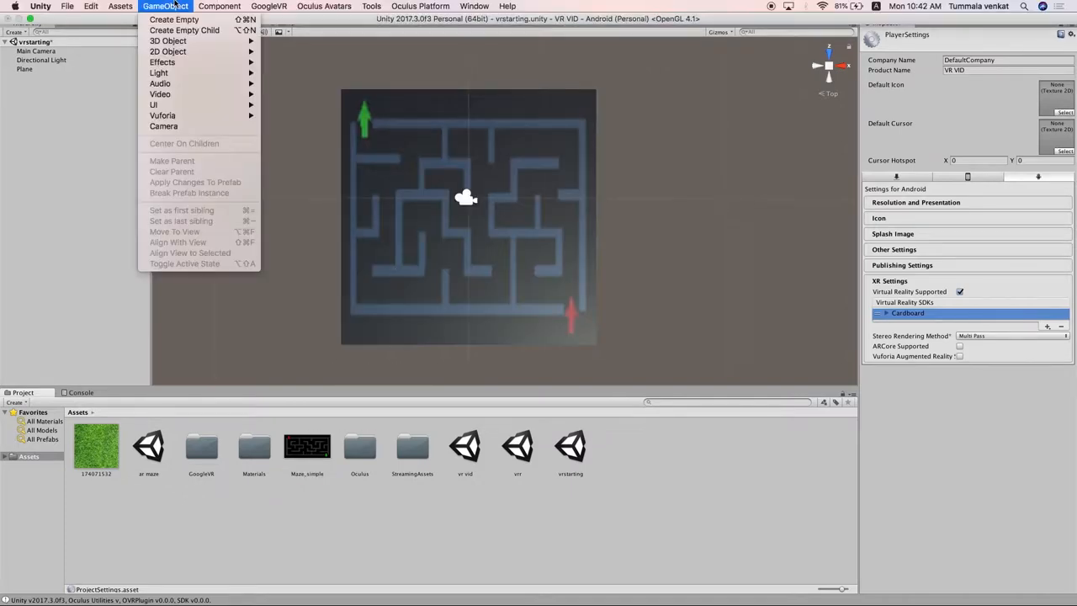
pyautogui.moveTo(168, 41)
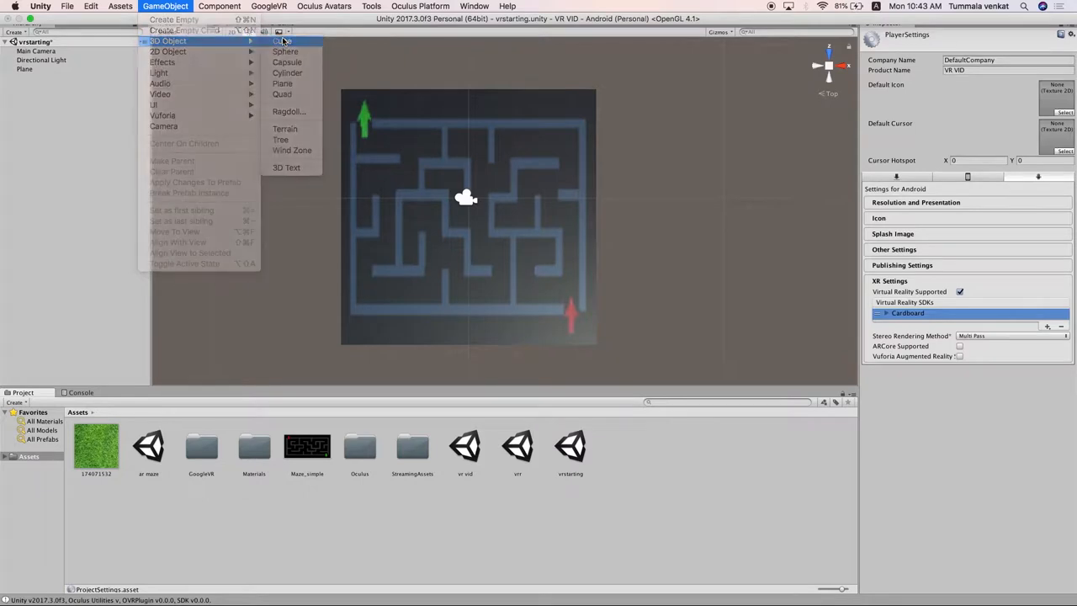
pyautogui.click(282, 40)
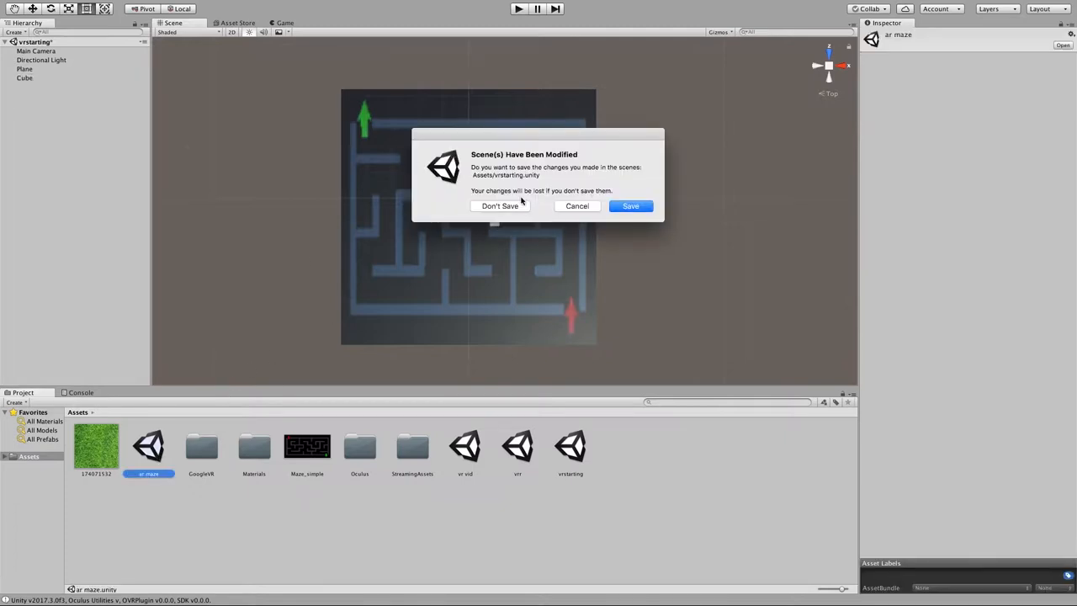
# - Discard the scratch scene's changes and select OVRPlayerController in the vr maze scene
pyautogui.click(500, 205)
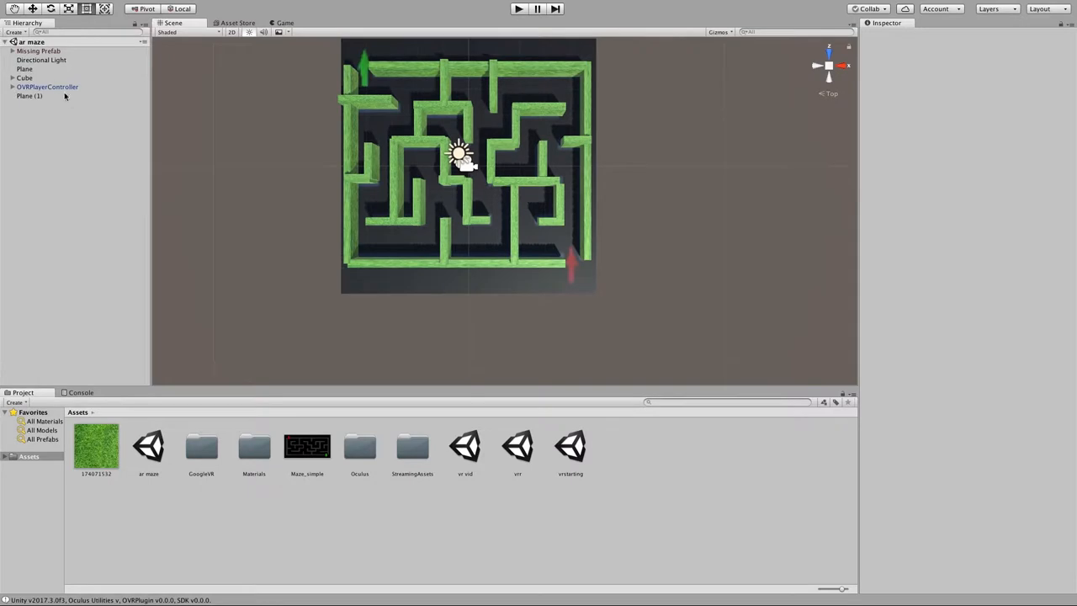
pyautogui.click(47, 88)
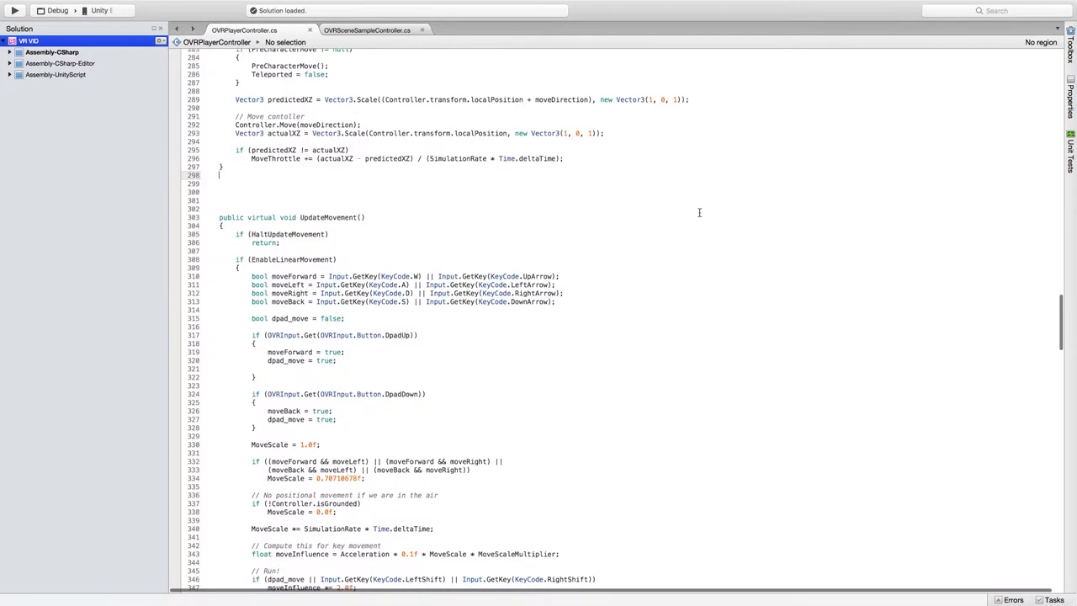
# - Read through the OVRPlayerController.cs movement code, then play the maze in Game view
pyautogui.scroll(-3)
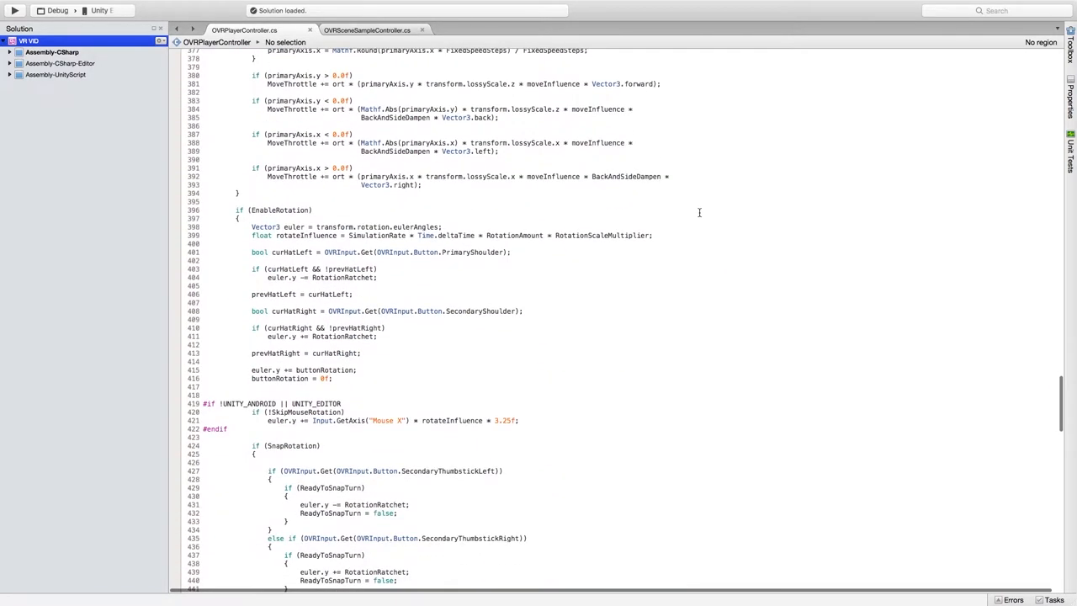
pyautogui.scroll(-3)
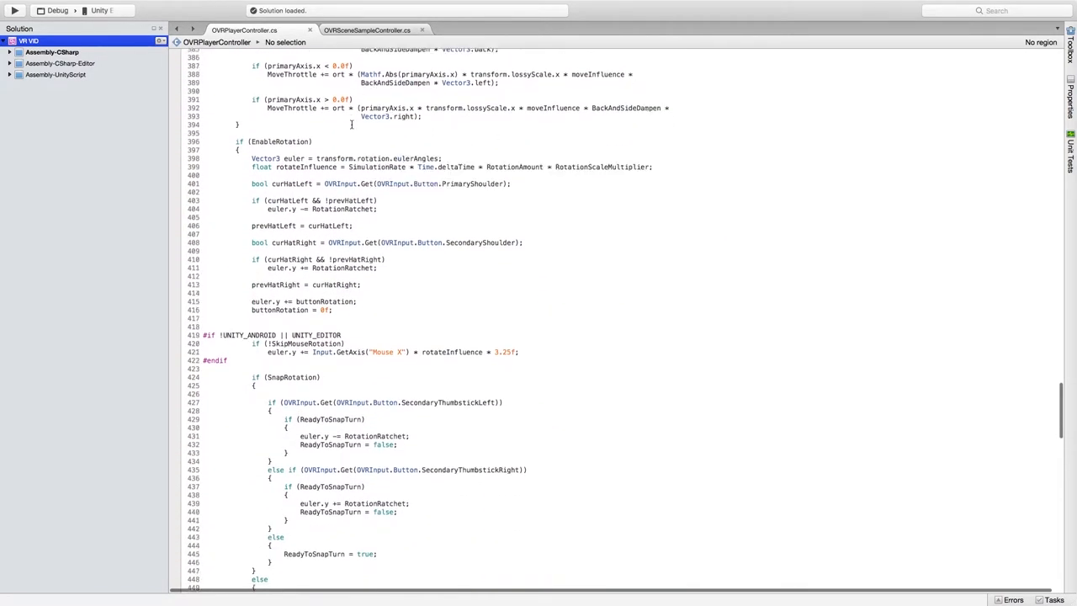
pyautogui.scroll(-3)
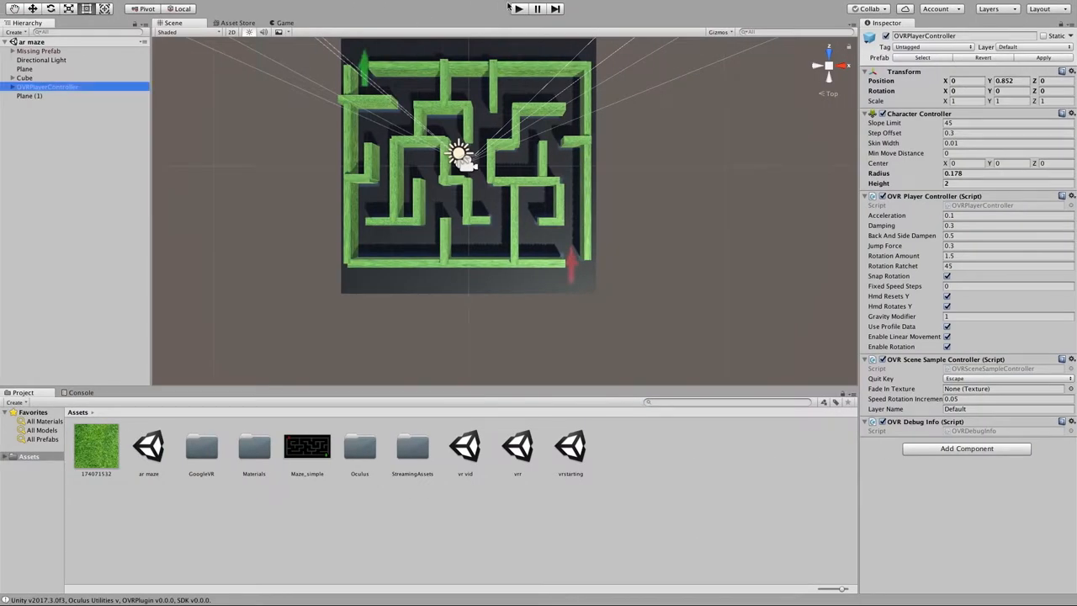
pyautogui.click(517, 8)
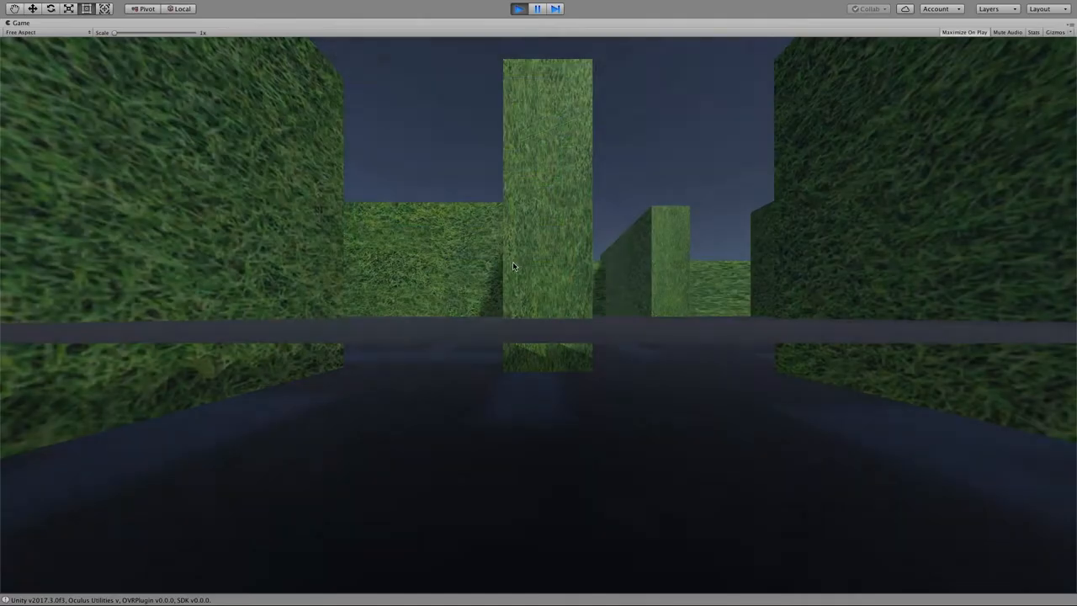